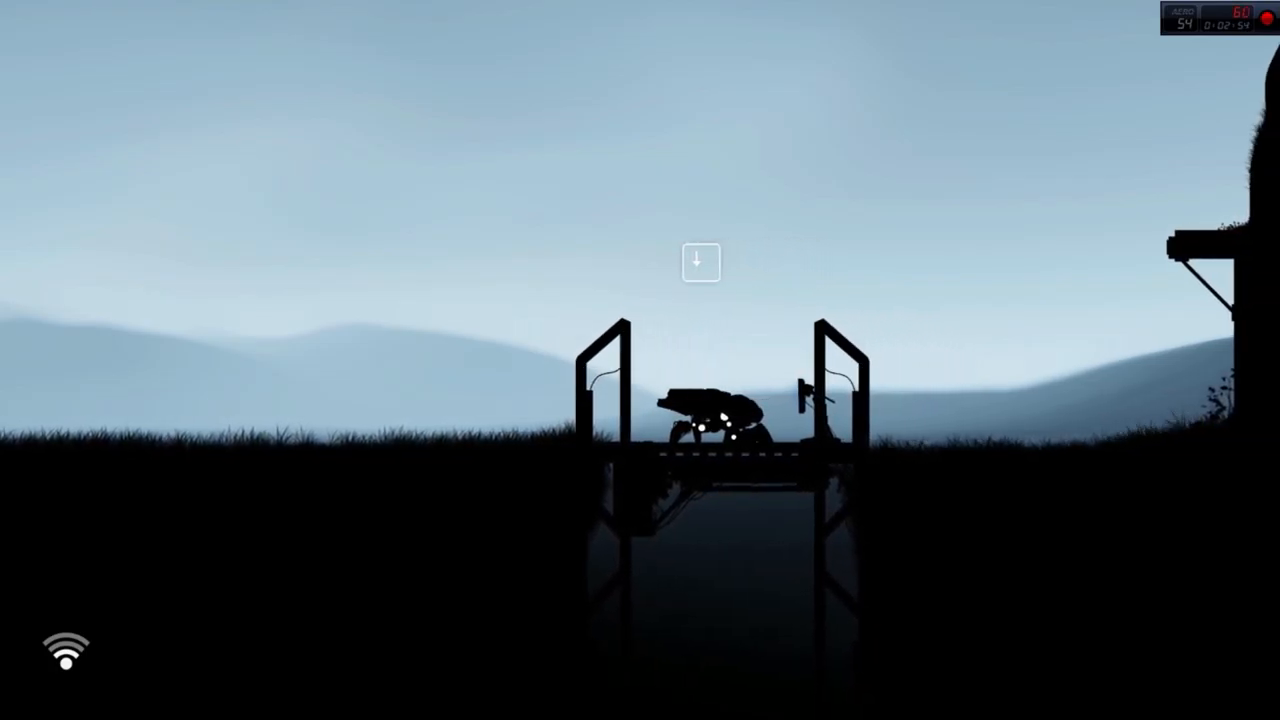
- Drive the vehicle off the lift platform and across the field past the utility poles
key(down)
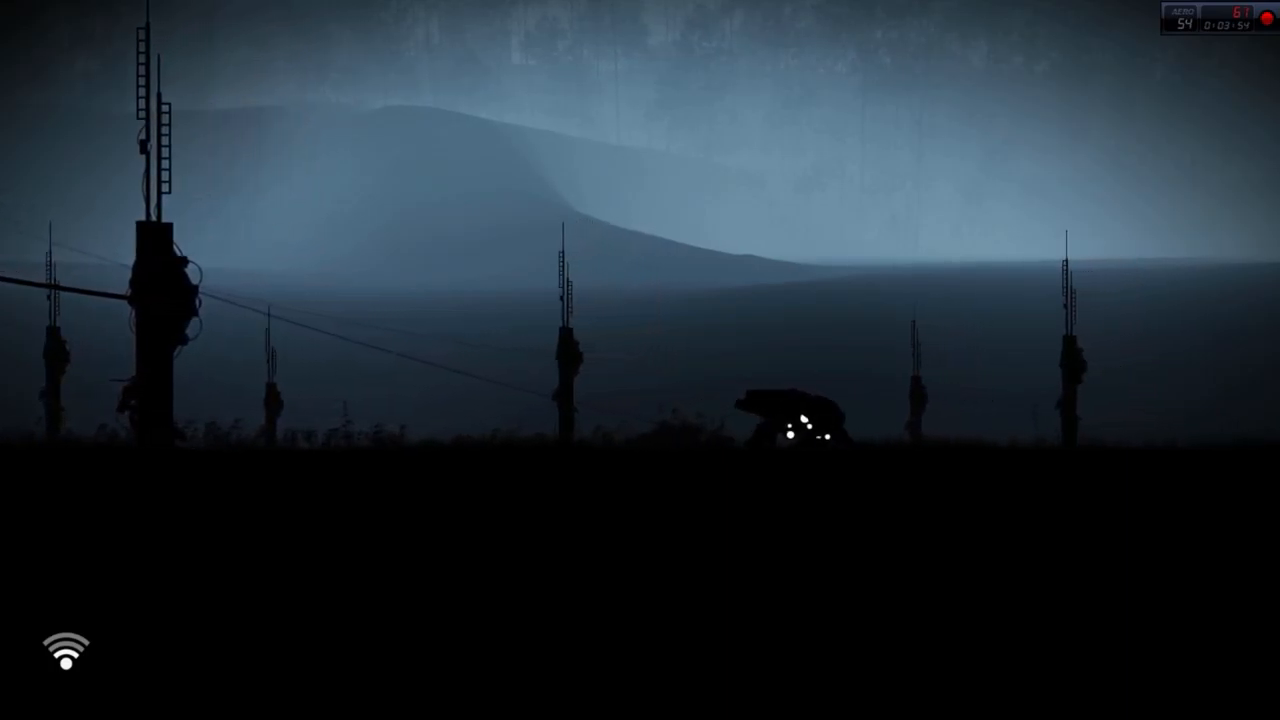
- Continue through the dark field to the row of tall cylindrical silhouettes
scroll(right, 3)
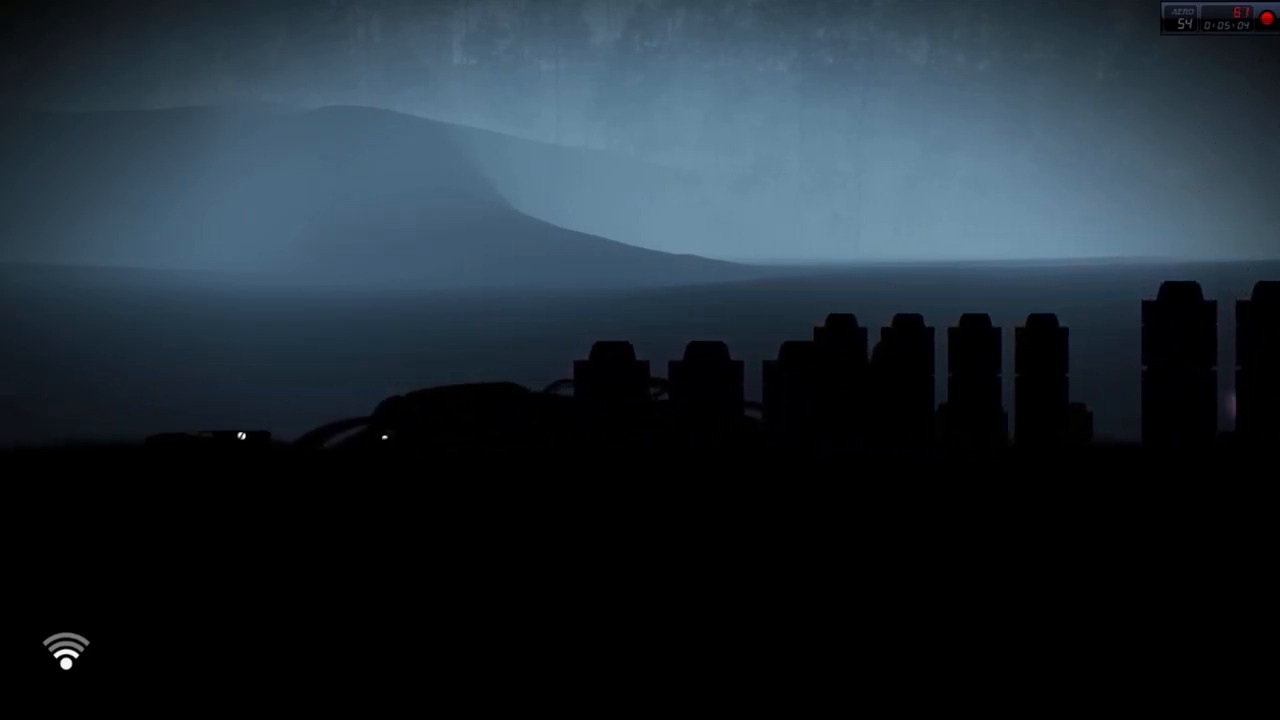
- Enter the lamp-lit interior and stop at the four-square code panel with sliders
key(shift)
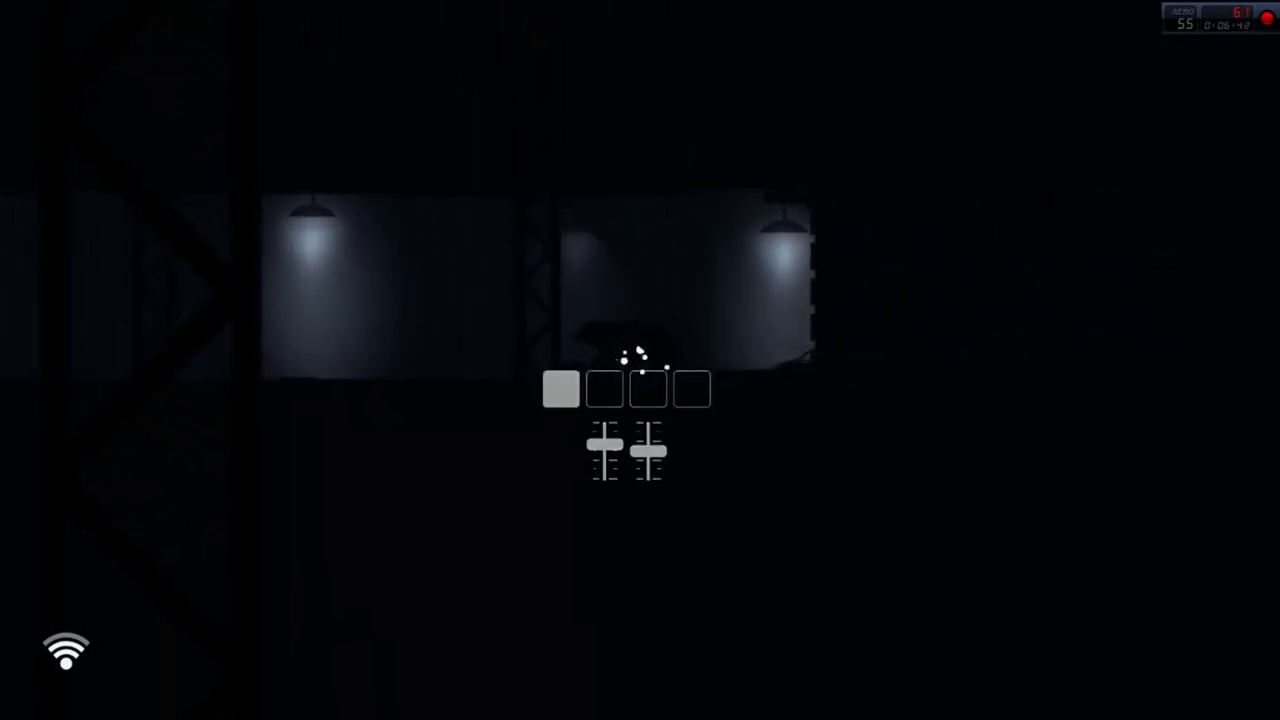
click(604, 388)
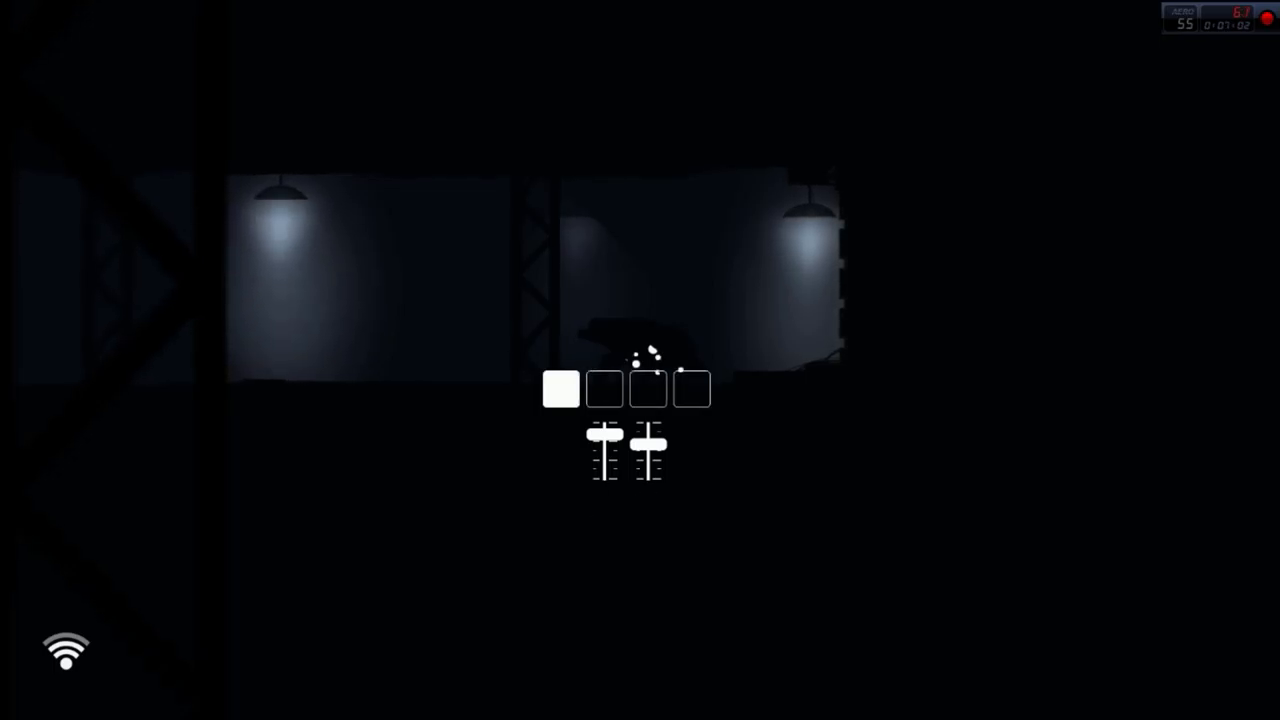
click(604, 388)
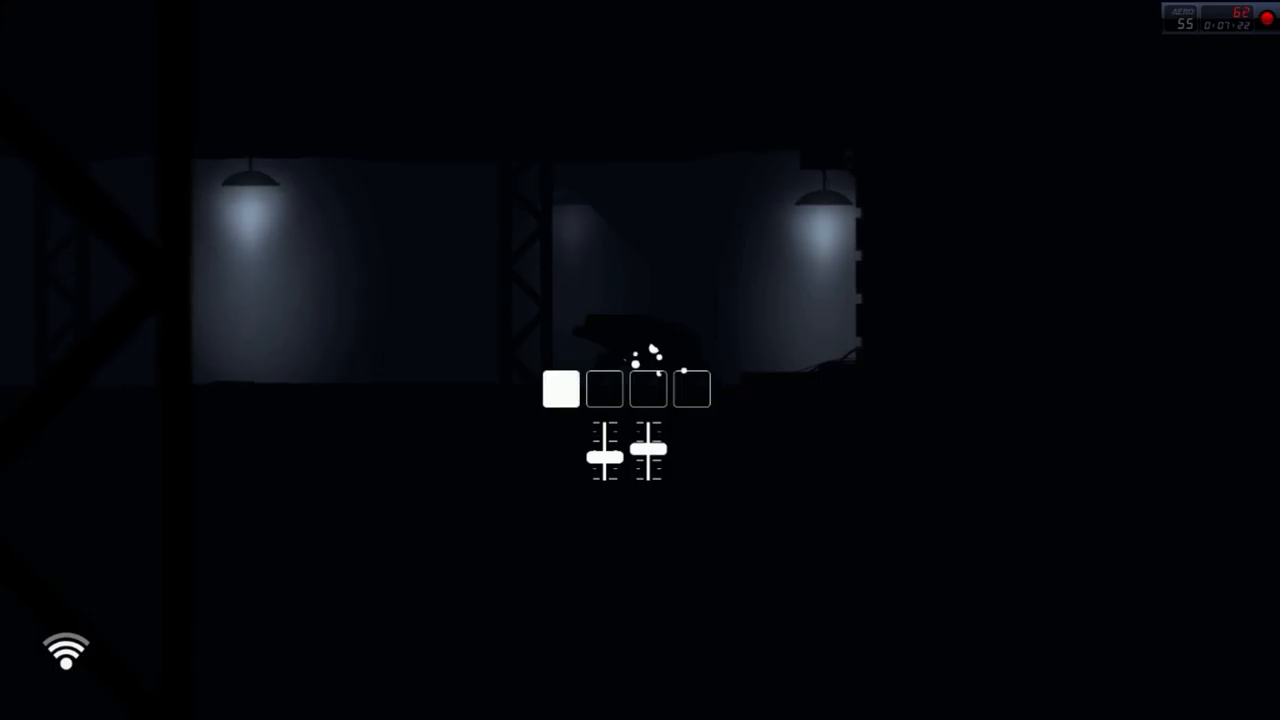
click(604, 388)
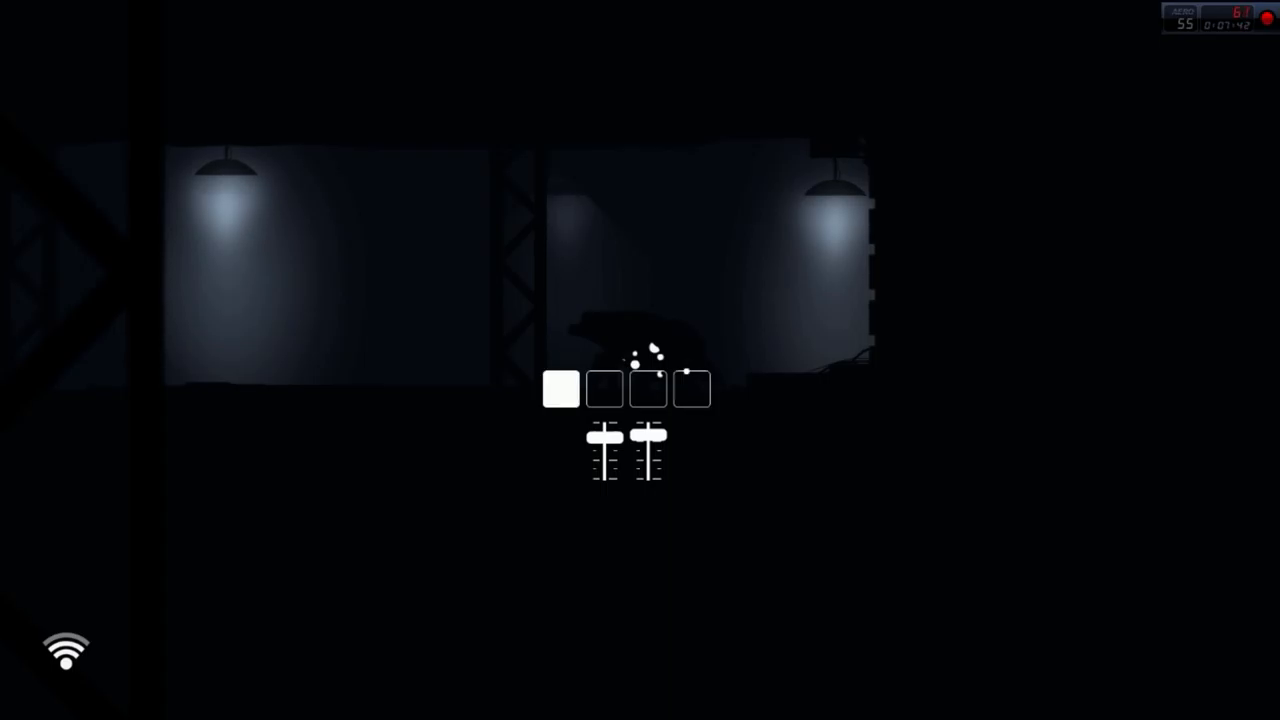
click(604, 388)
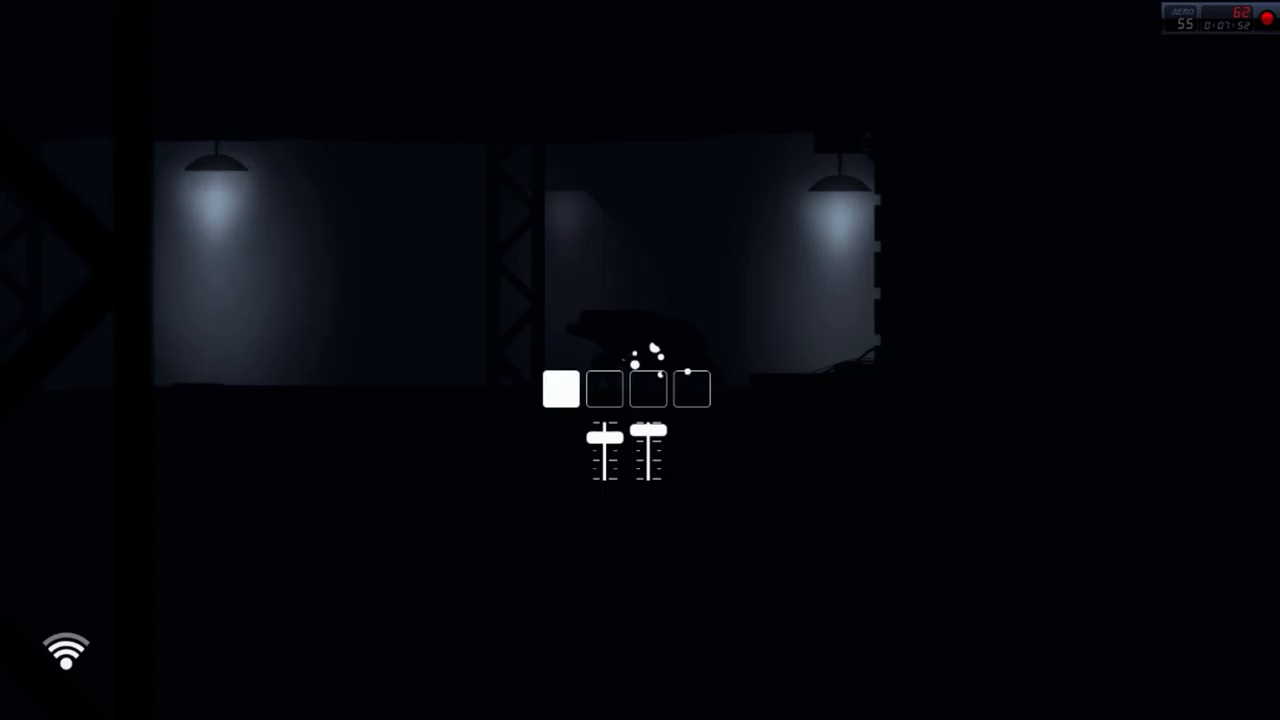
click(604, 388)
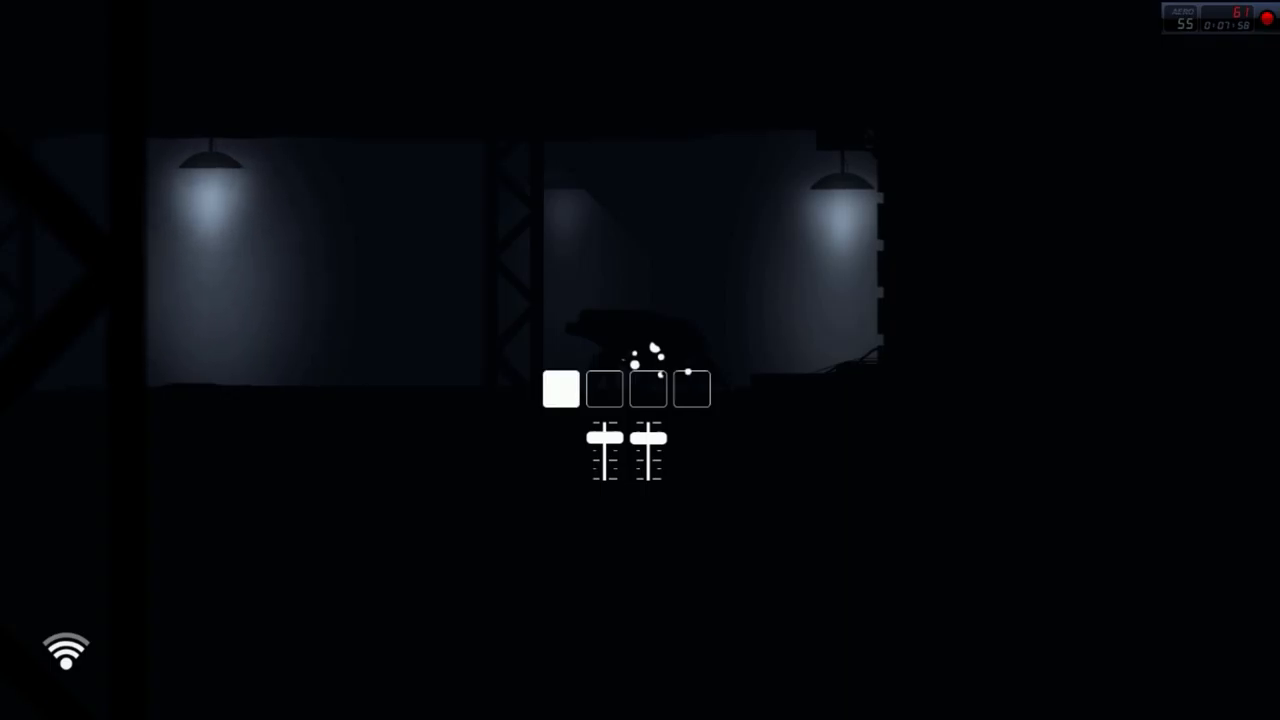
click(648, 388)
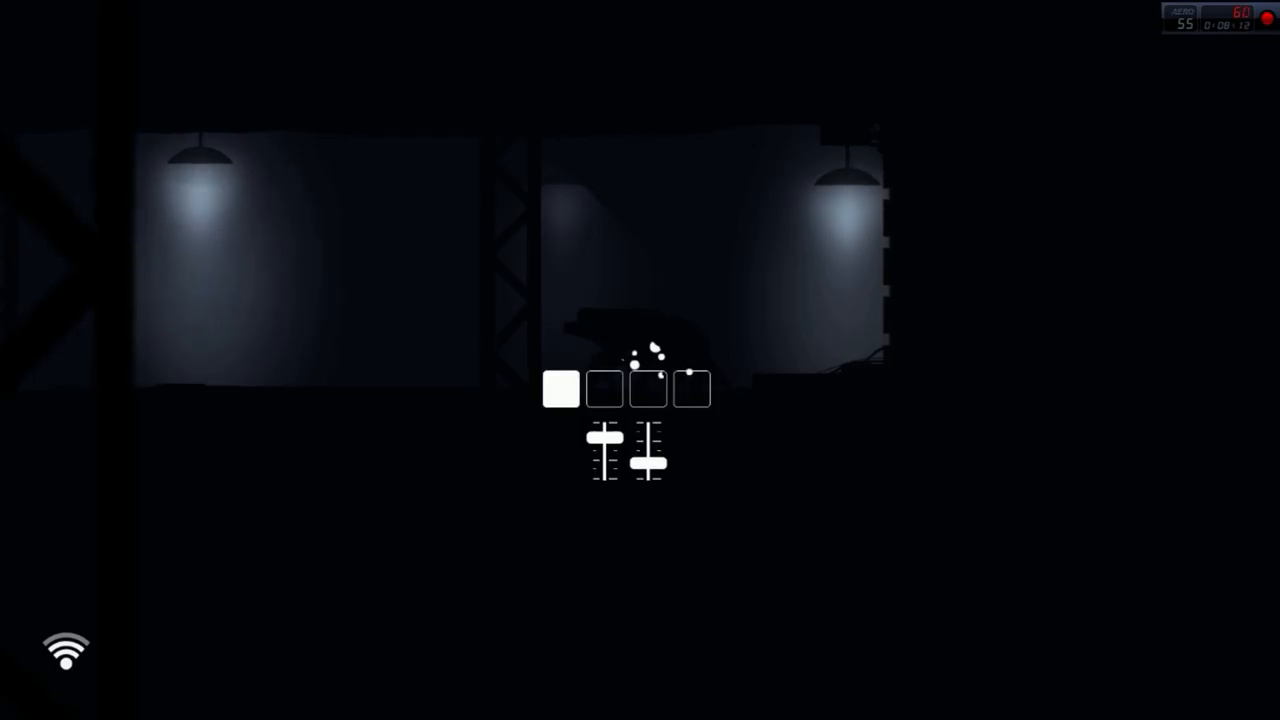
click(604, 388)
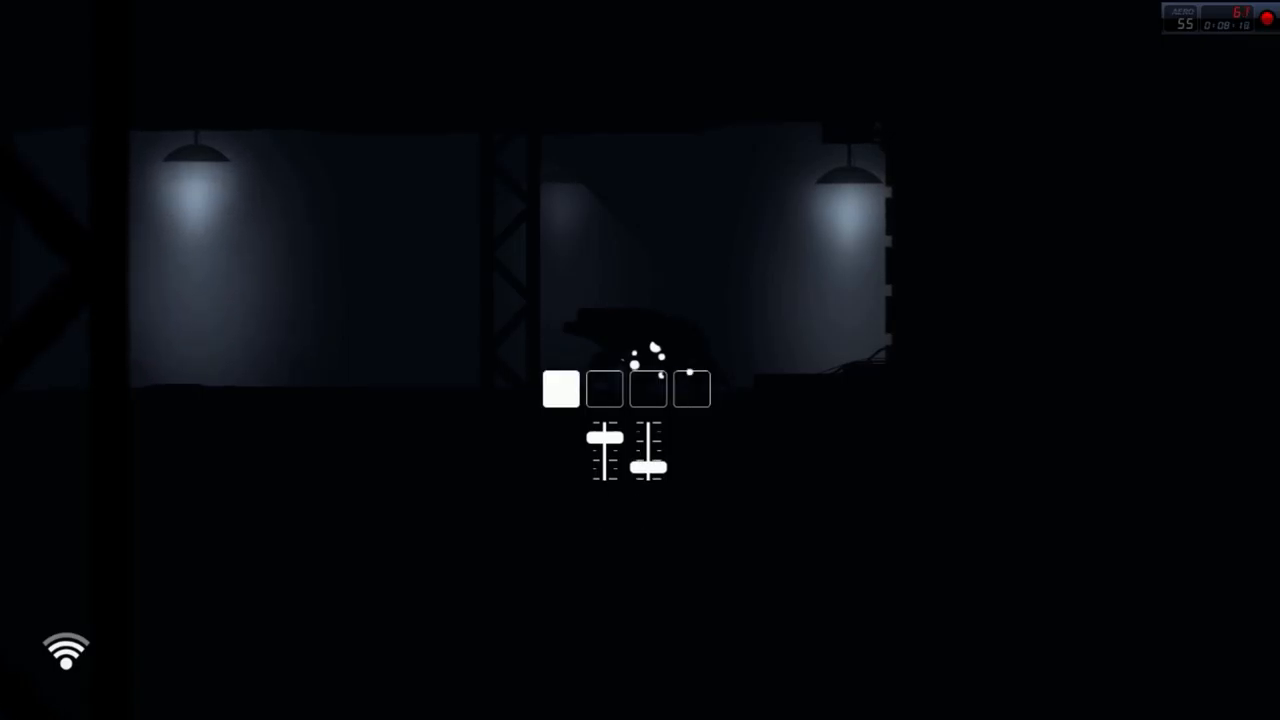
click(648, 388)
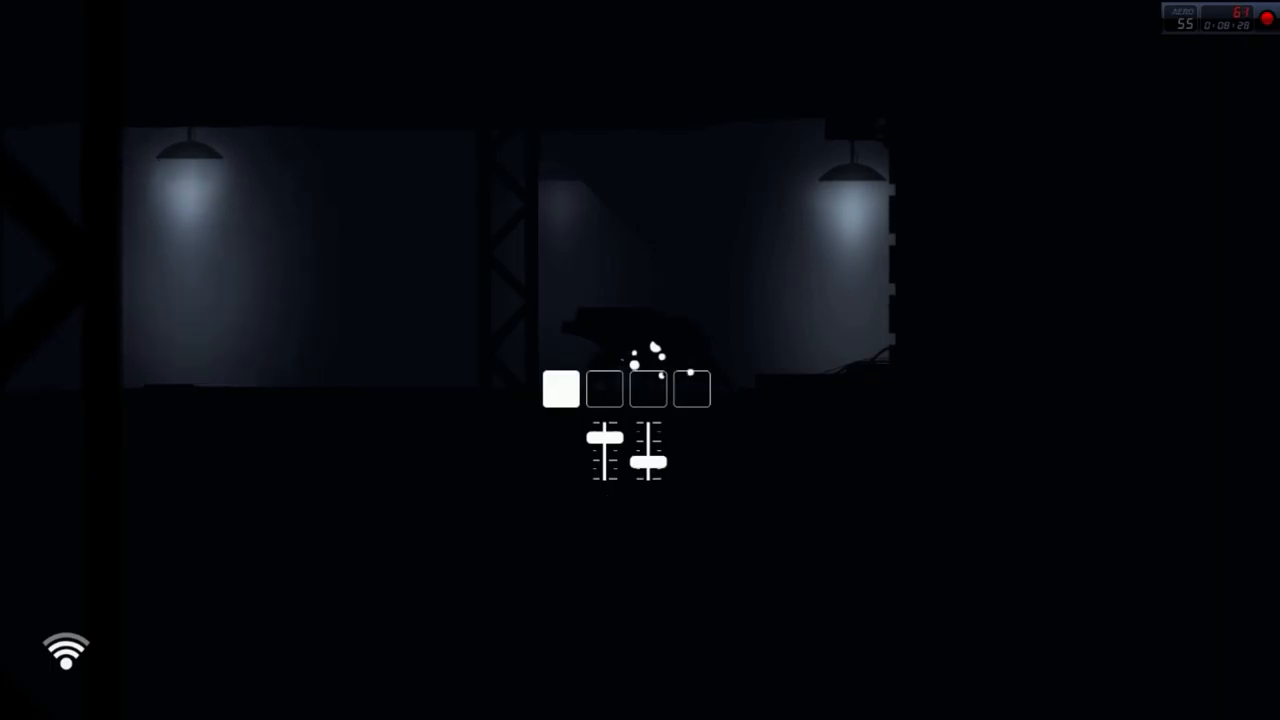
click(648, 388)
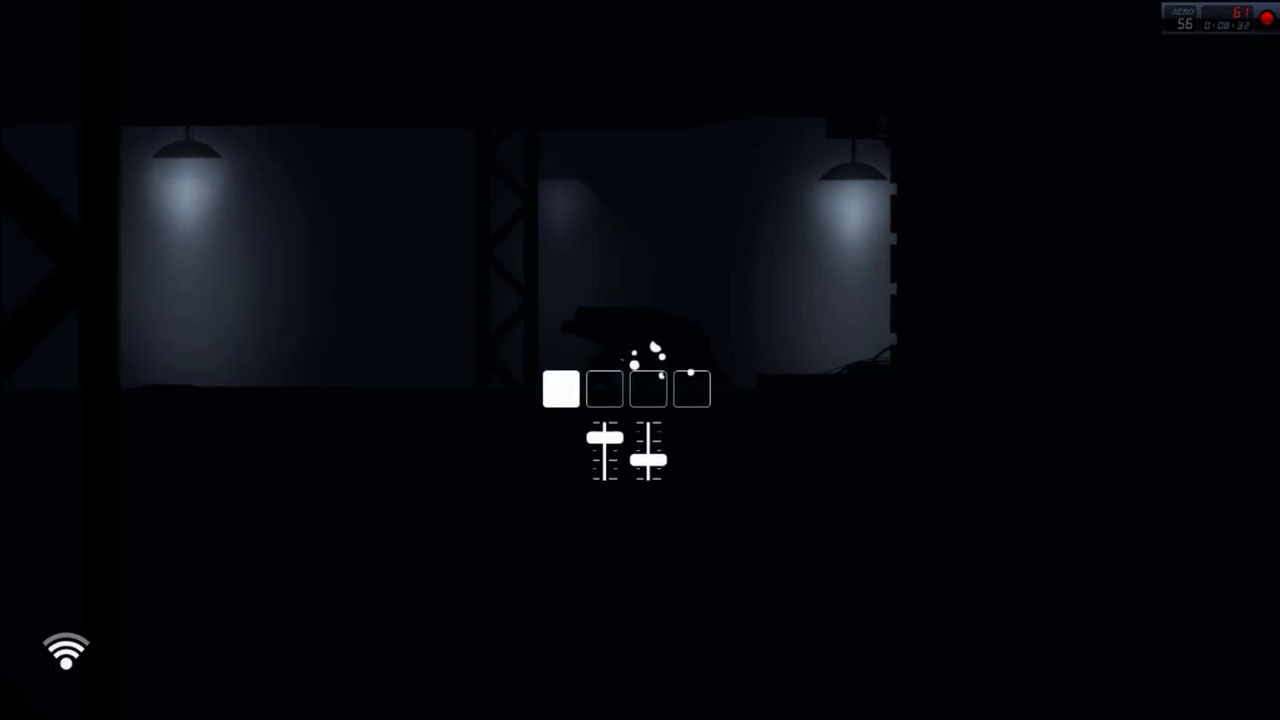
click(604, 388)
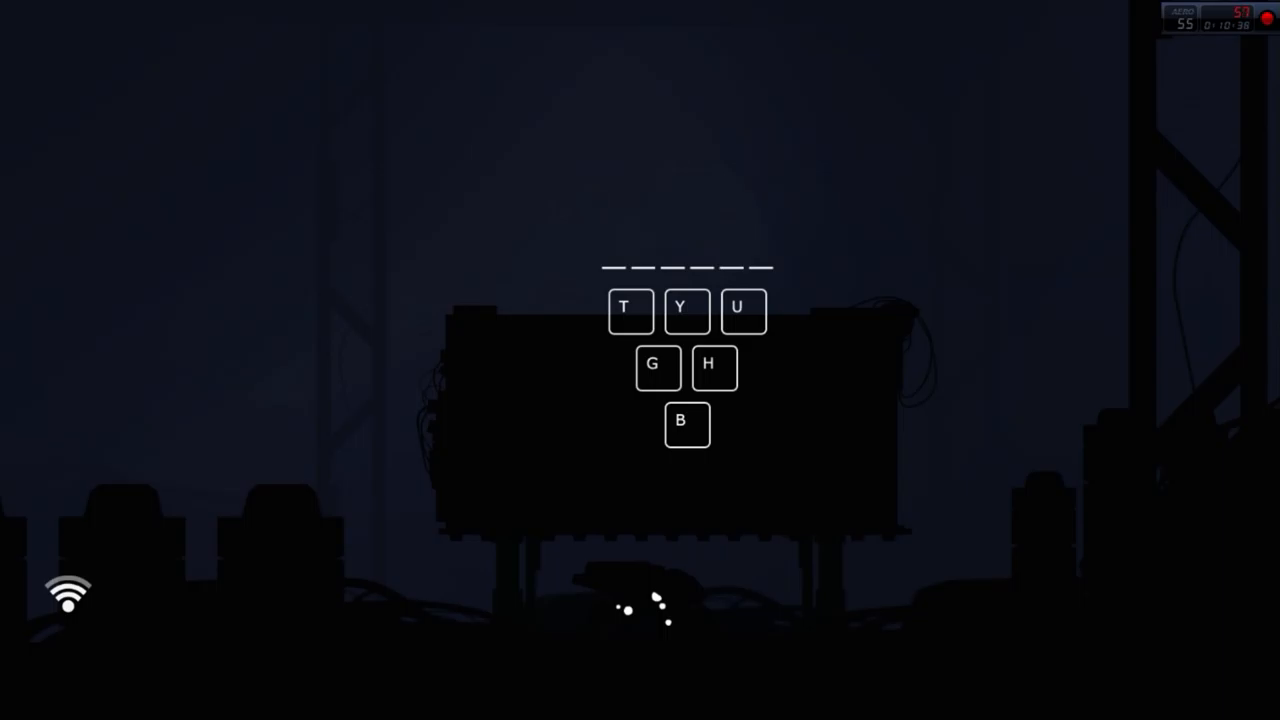
- Enter Y on the machine's six-slot T Y U G H B code panel, filling three of six blanks
key(y)
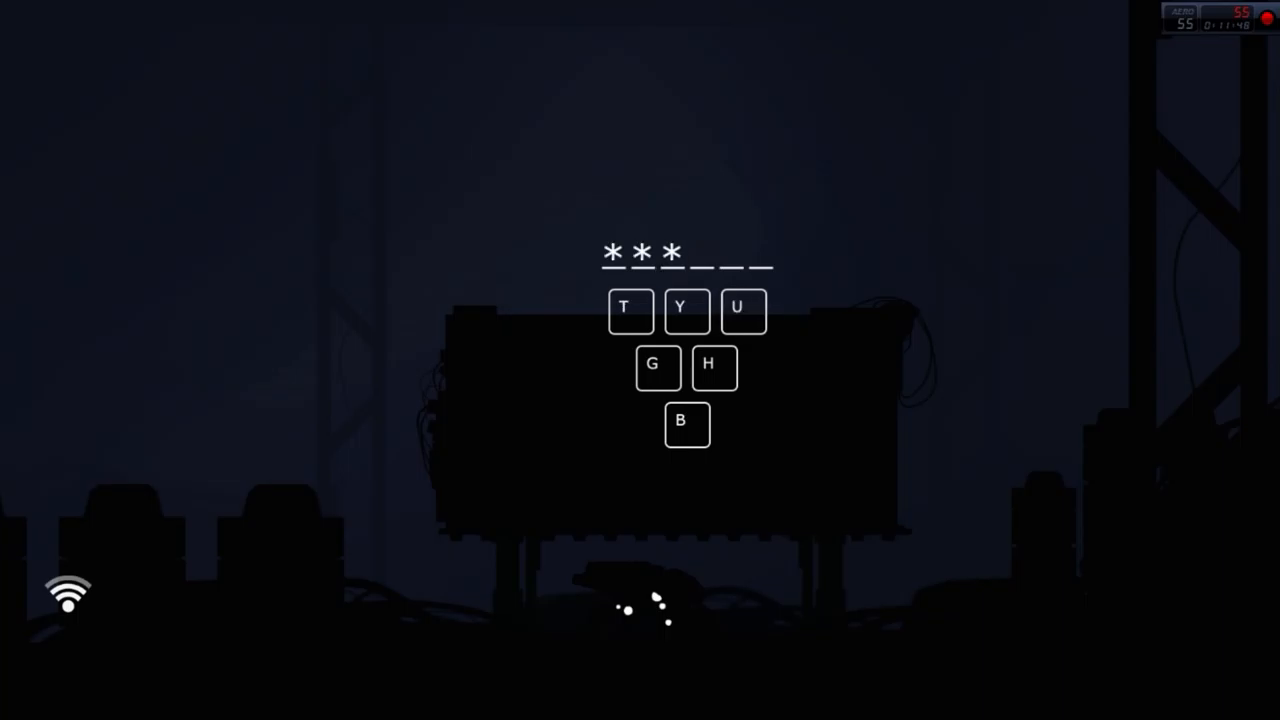
- Restart the cleared code entry with Y, reaching two of six characters filled
click(714, 368)
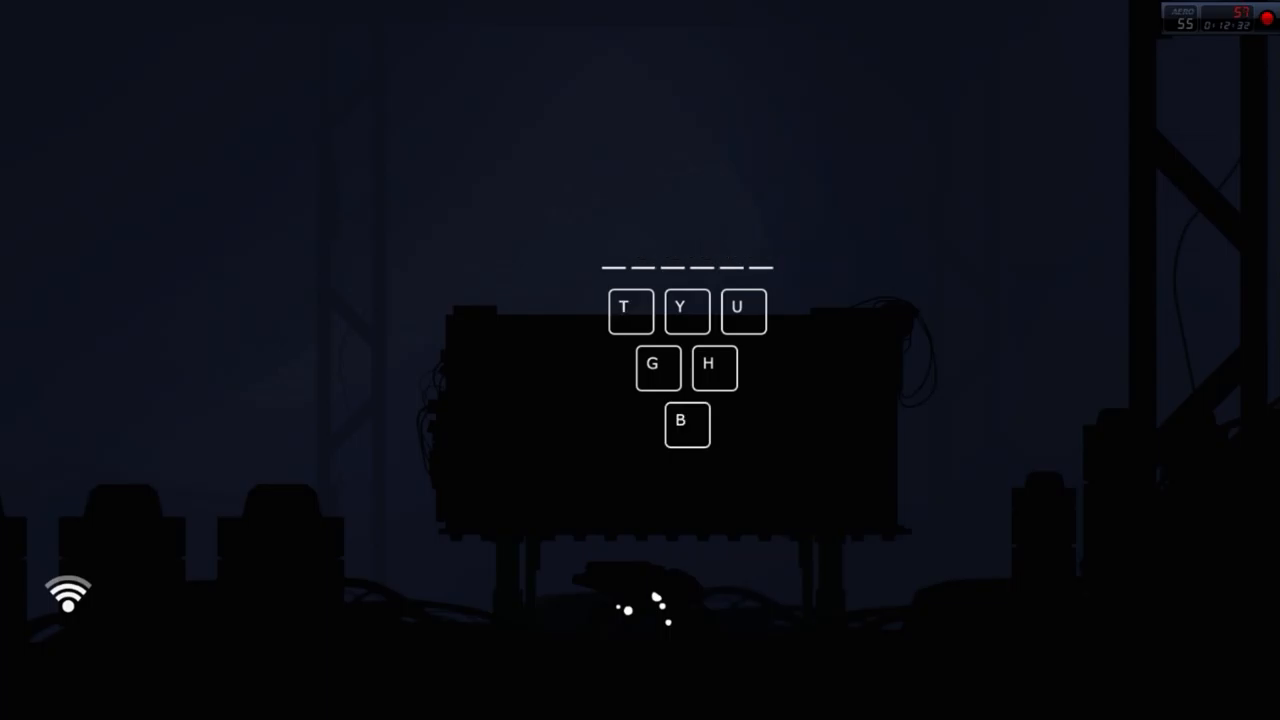
key(y)
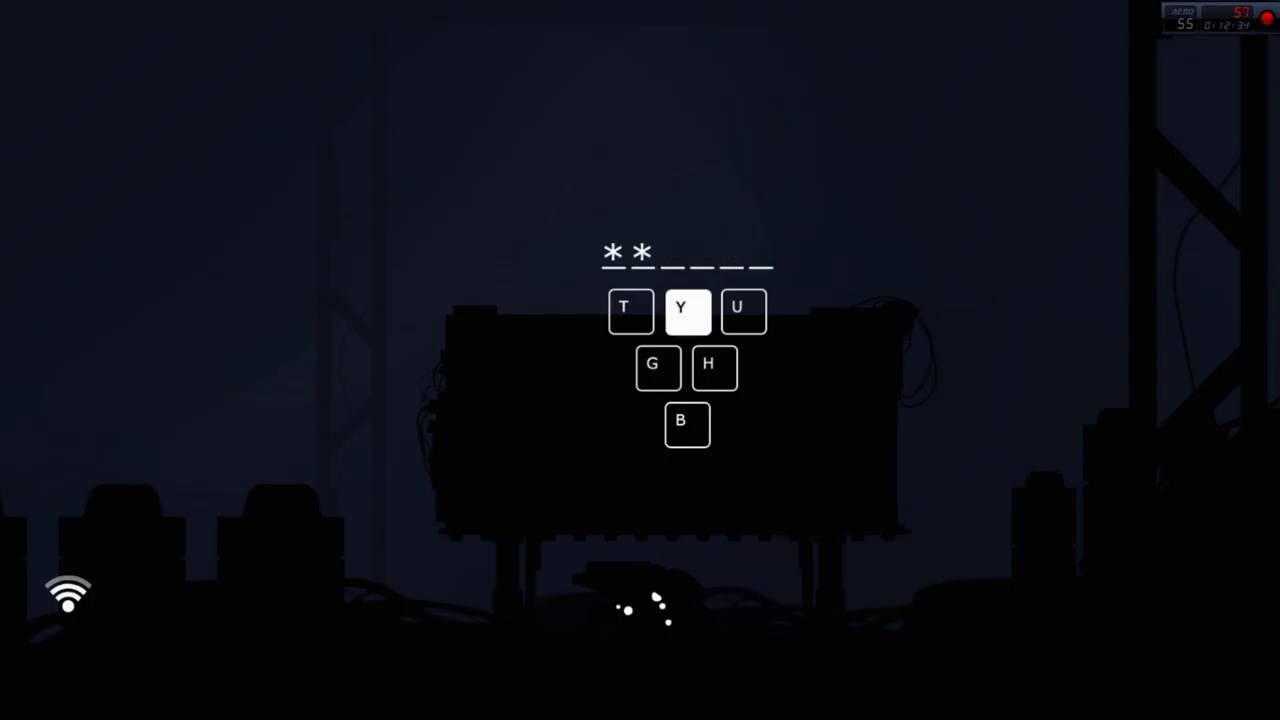